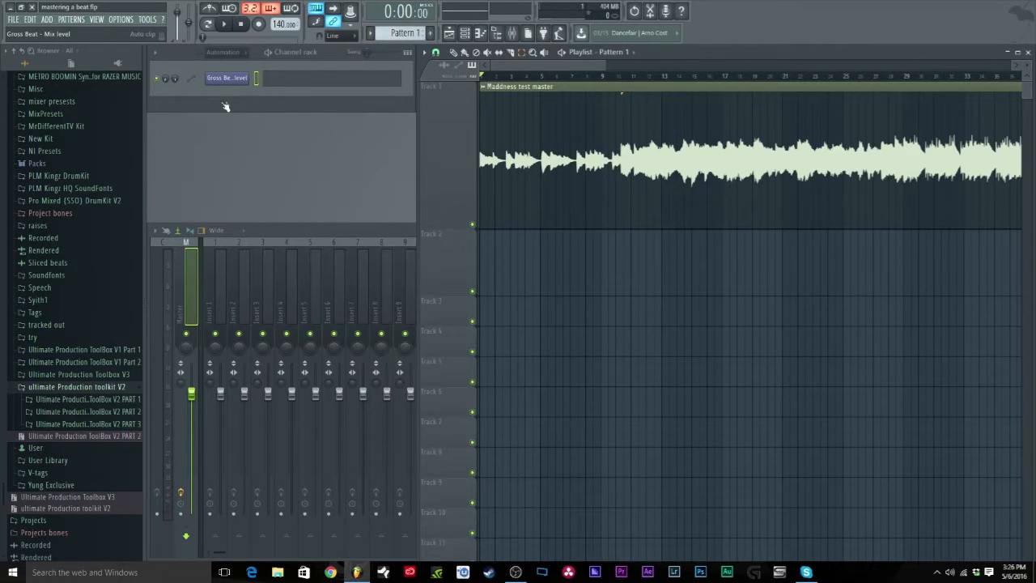
Show all channels in the Channel rack and open the Mixer's master effect slot menu.
{"action": "left_click", "coordinate": [223, 51]}
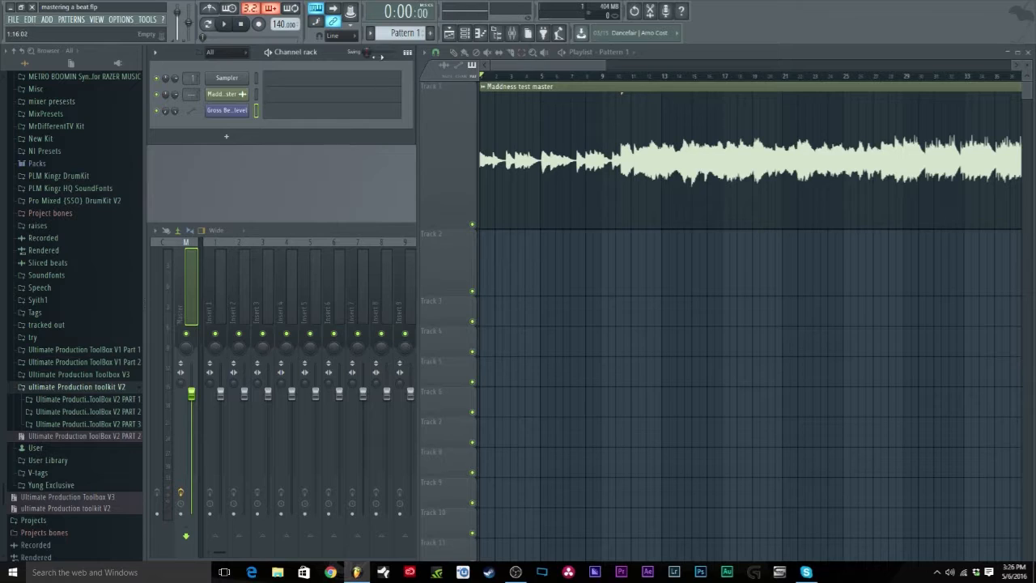
{"action": "left_click", "coordinate": [224, 23]}
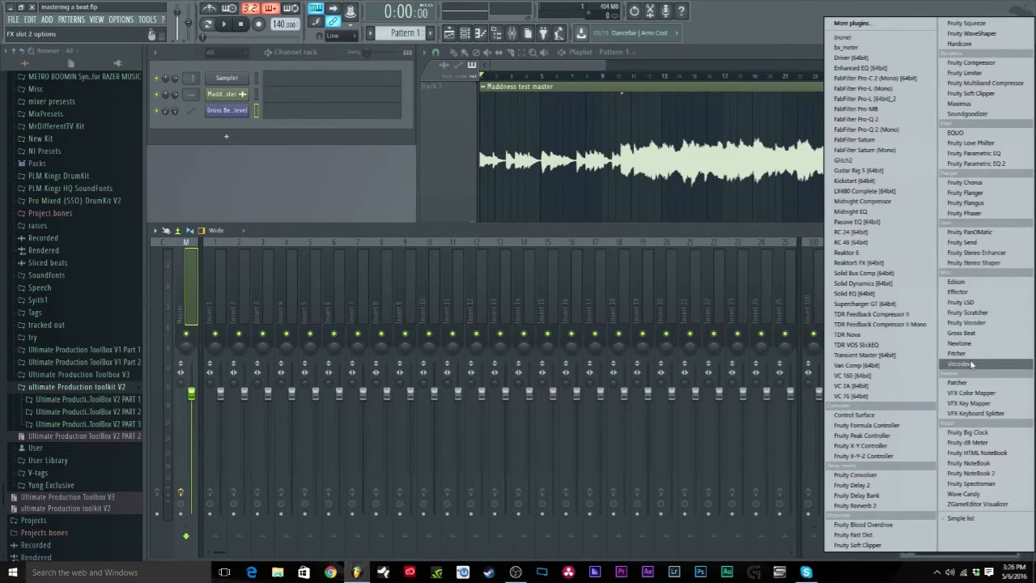
Load Gross Beat into the master track's second slot and minimise its window.
{"action": "left_click", "coordinate": [964, 332]}
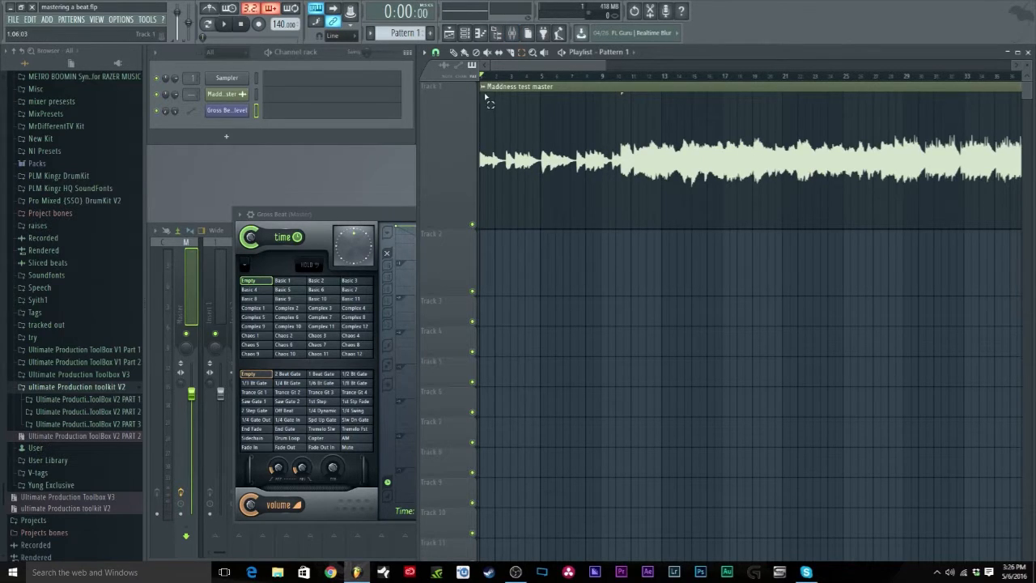
{"action": "left_click", "coordinate": [550, 87]}
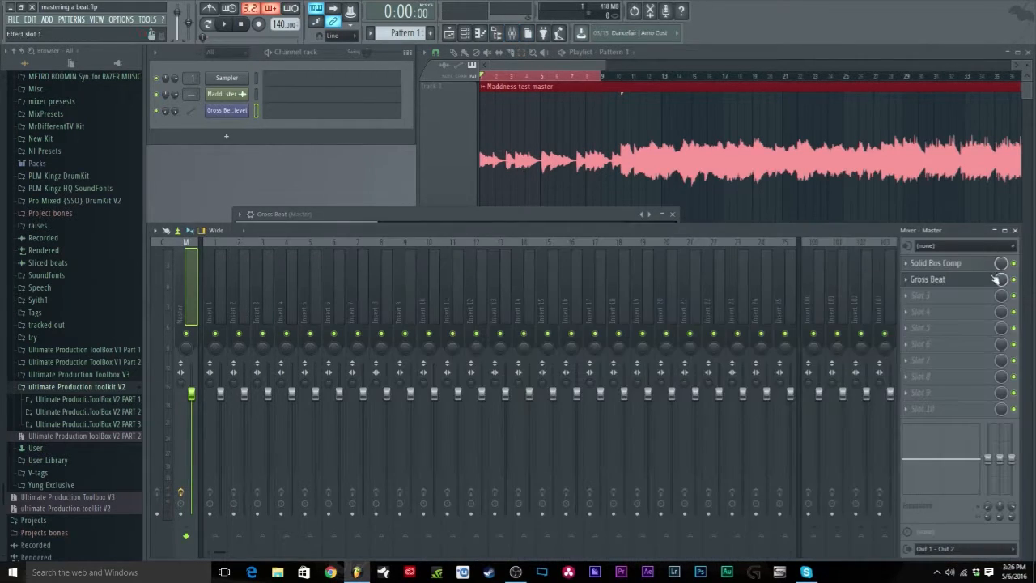
Create an automation clip from Gross Beat's mix-level knob on the Master track.
{"action": "right_click", "coordinate": [999, 279]}
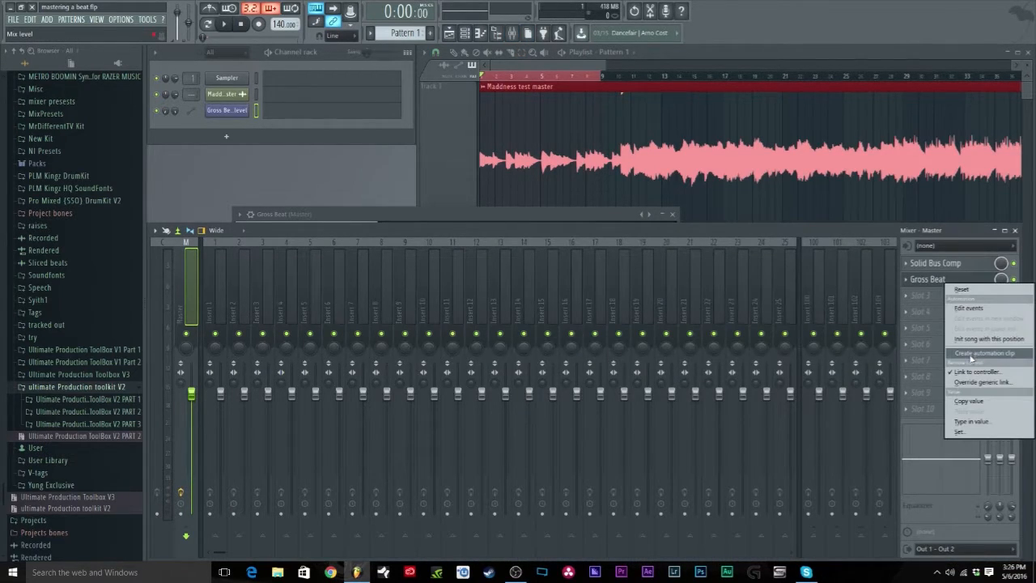
{"action": "left_click", "coordinate": [982, 353]}
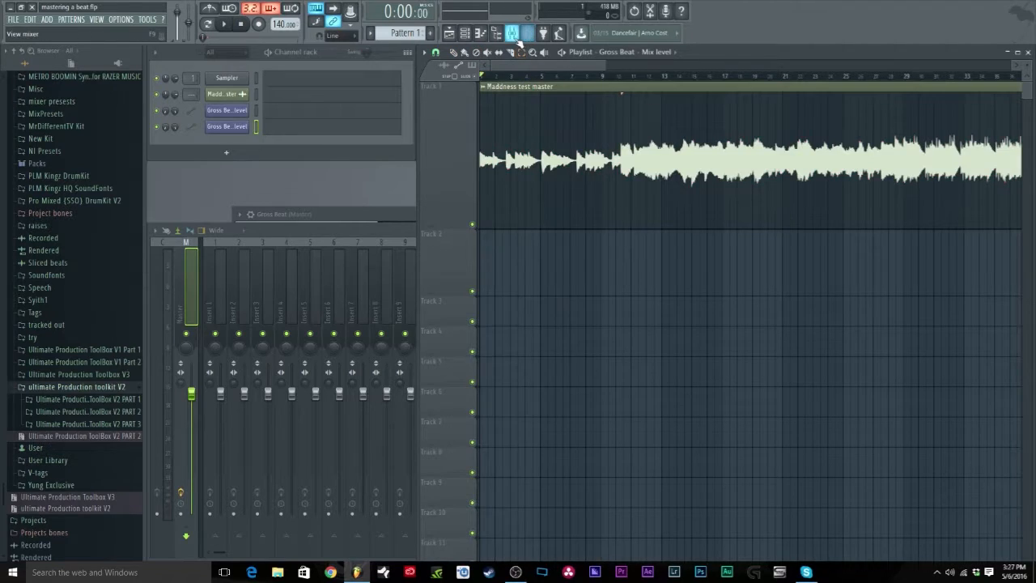
{"action": "right_click", "coordinate": [1001, 279]}
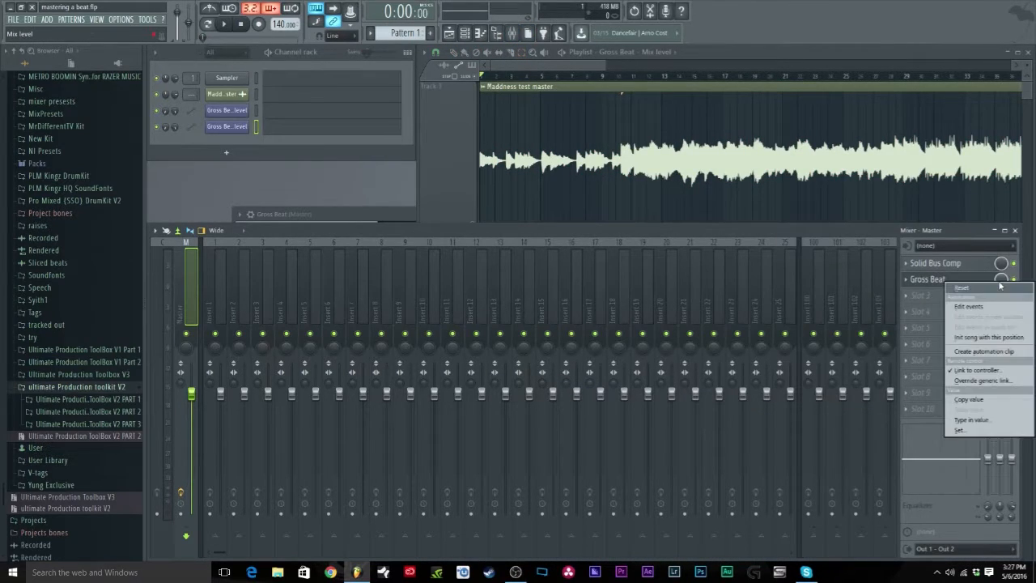
{"action": "mouse_move", "coordinate": [985, 350]}
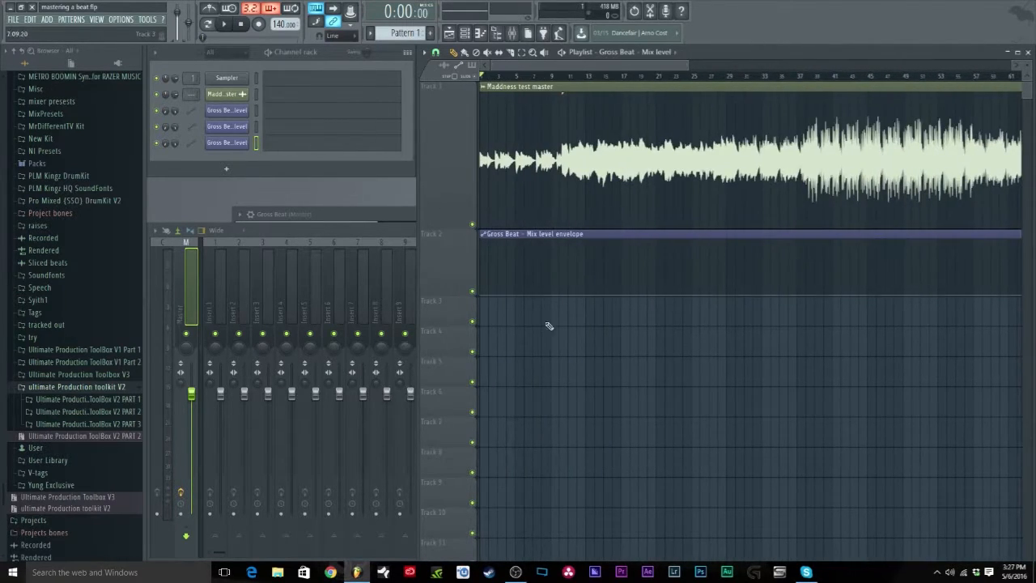
Drag the Gross Beat - Mix level envelope to jump up near bar 5, then taper down.
{"action": "left_click", "coordinate": [223, 24]}
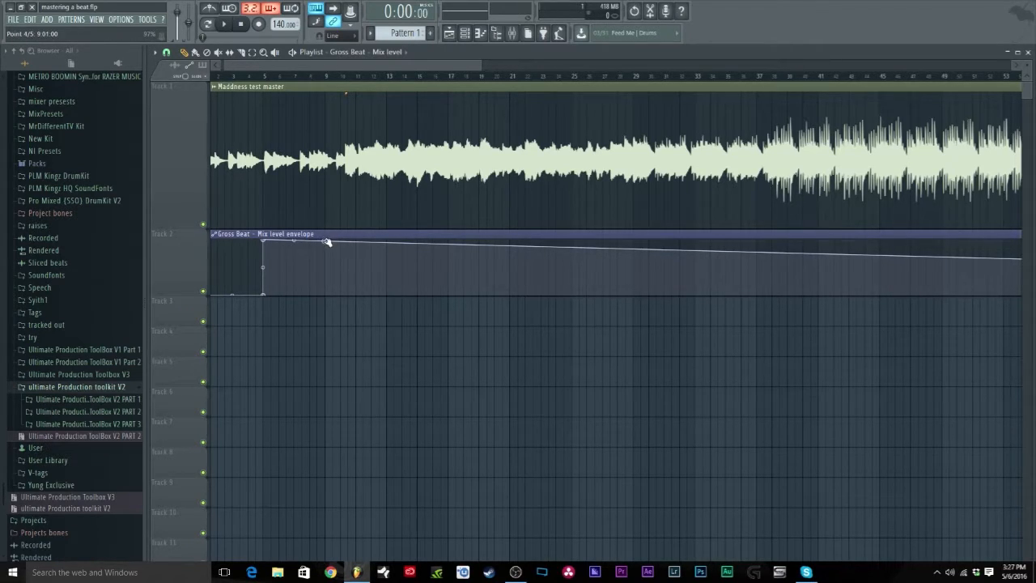
{"action": "left_click_drag", "start_coordinate": [328, 242], "coordinate": [295, 295]}
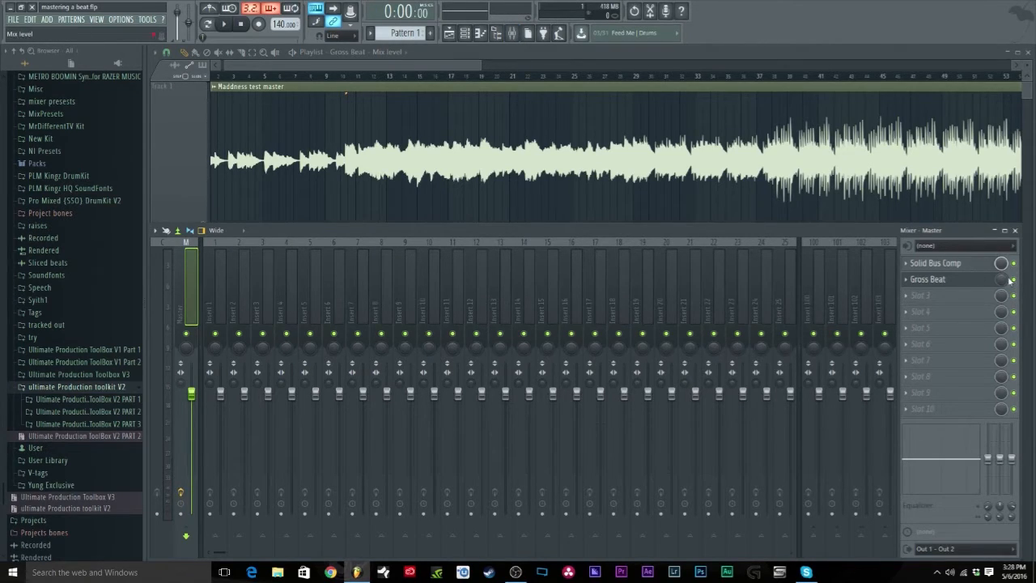
Open the Gross Beat plugin window from the Master mixer insert.
{"action": "right_click", "coordinate": [1002, 279]}
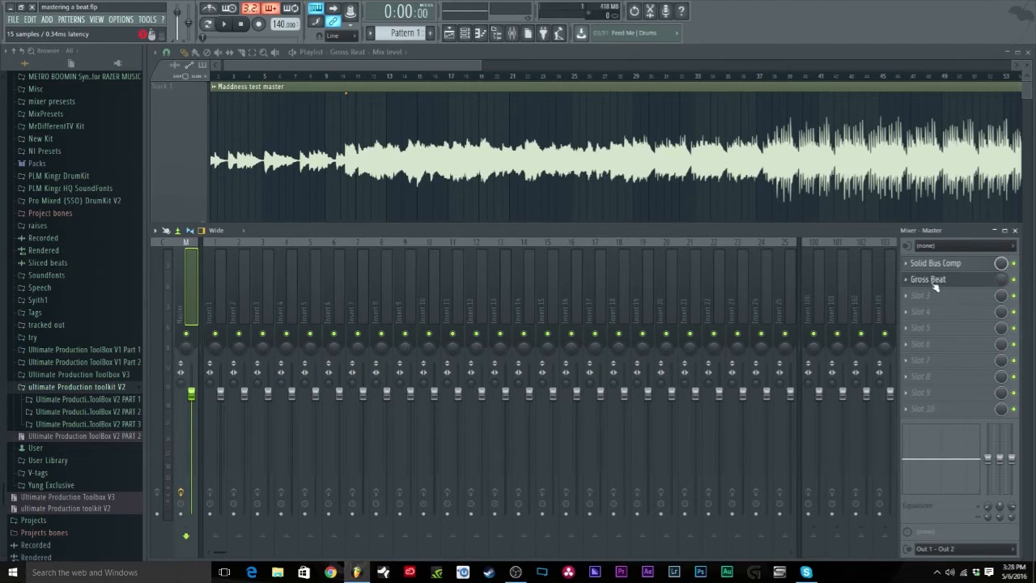
{"action": "left_click", "coordinate": [928, 278]}
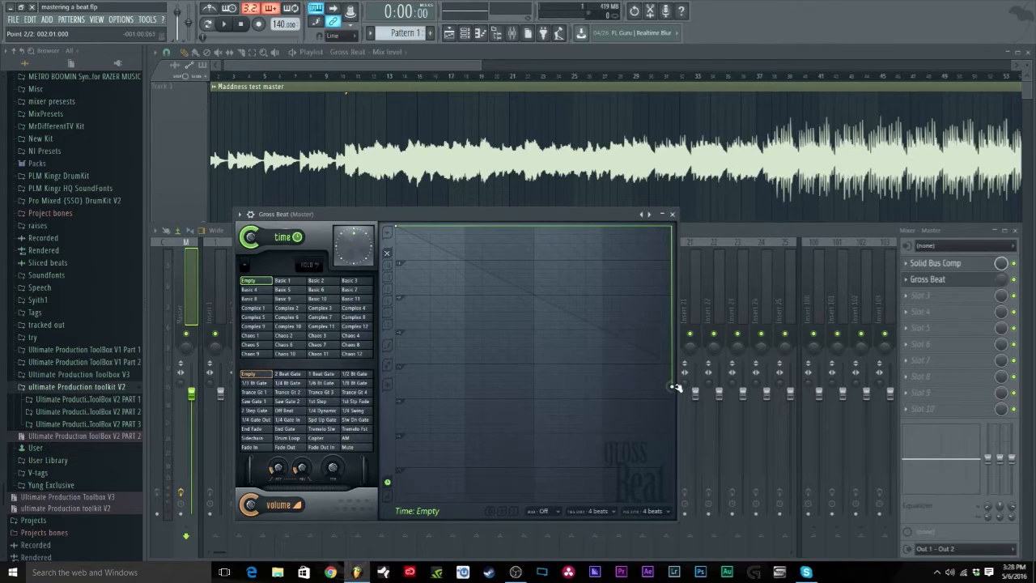
Turn the Gross Beat time envelope's end point into a single falling curve.
{"action": "right_click", "coordinate": [675, 387]}
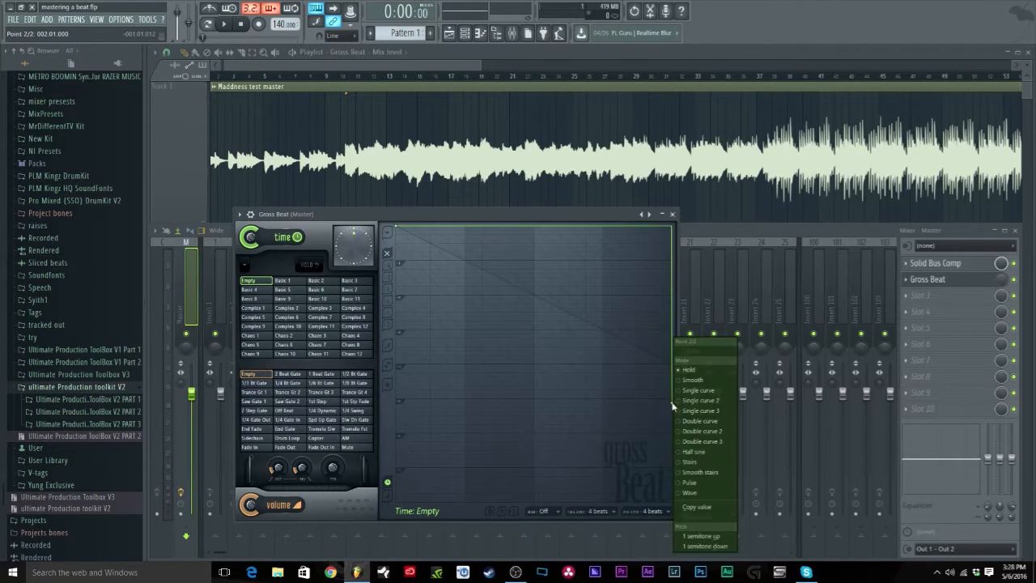
{"action": "left_click", "coordinate": [698, 390]}
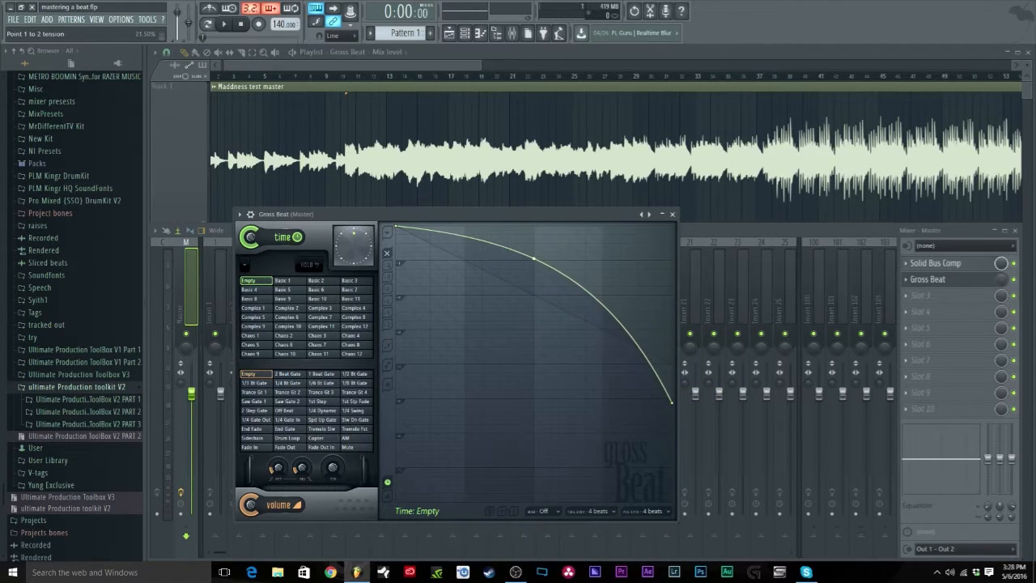
{"action": "left_click", "coordinate": [672, 213]}
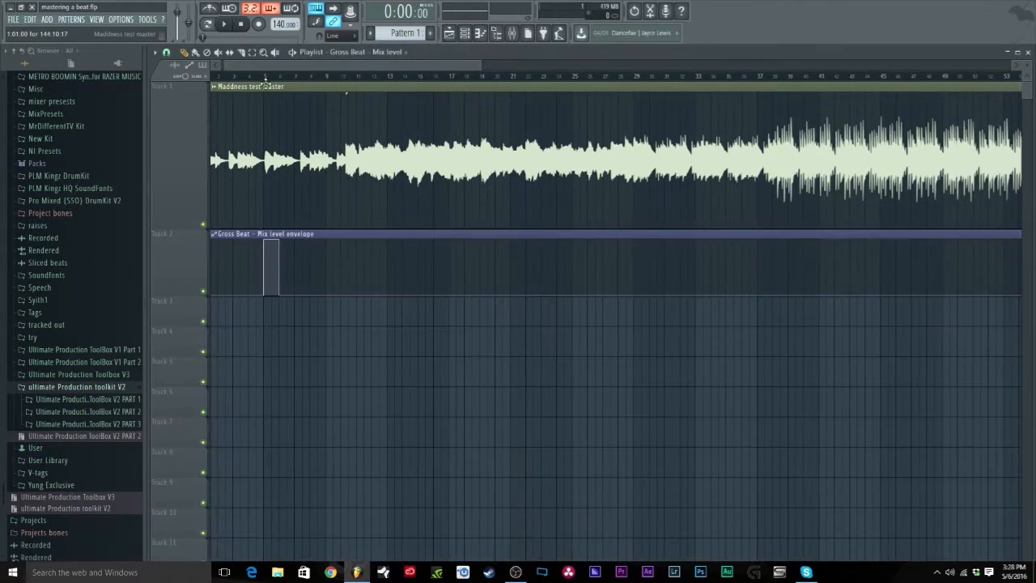
Set the song position, play the song through Gross Beat, then stop playback.
{"action": "left_click", "coordinate": [225, 23]}
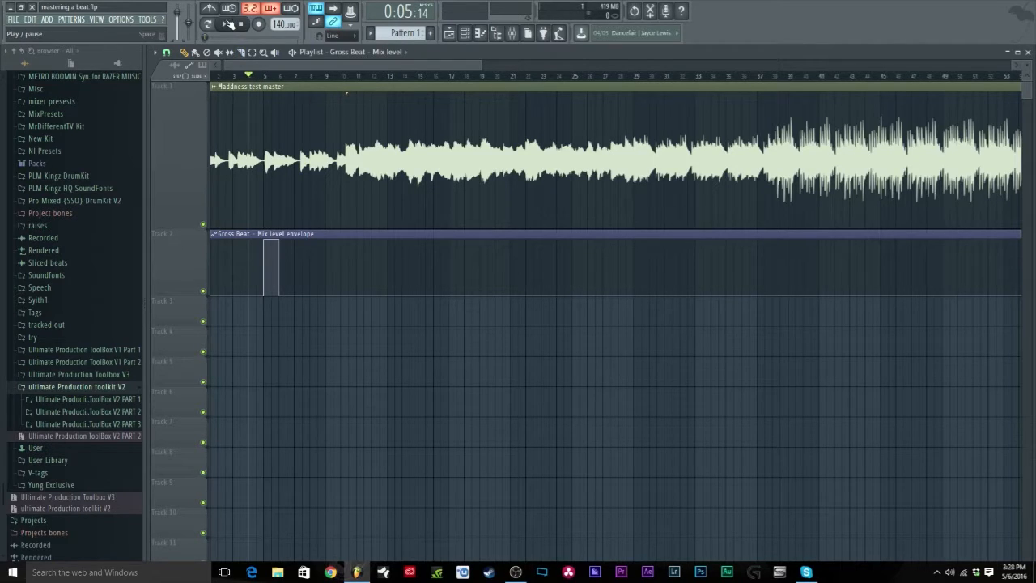
{"action": "left_click", "coordinate": [224, 23]}
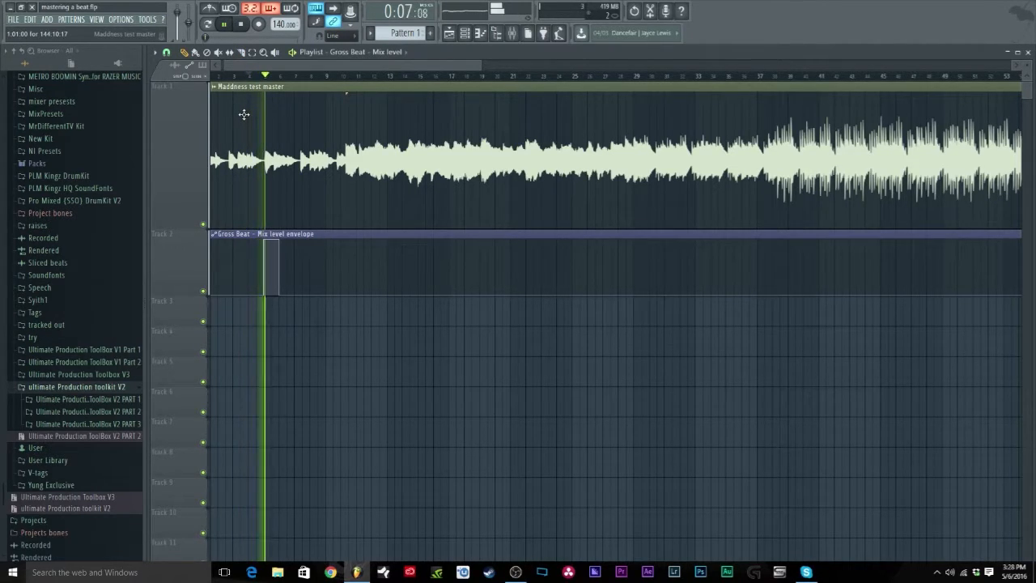
{"action": "left_click", "coordinate": [224, 23]}
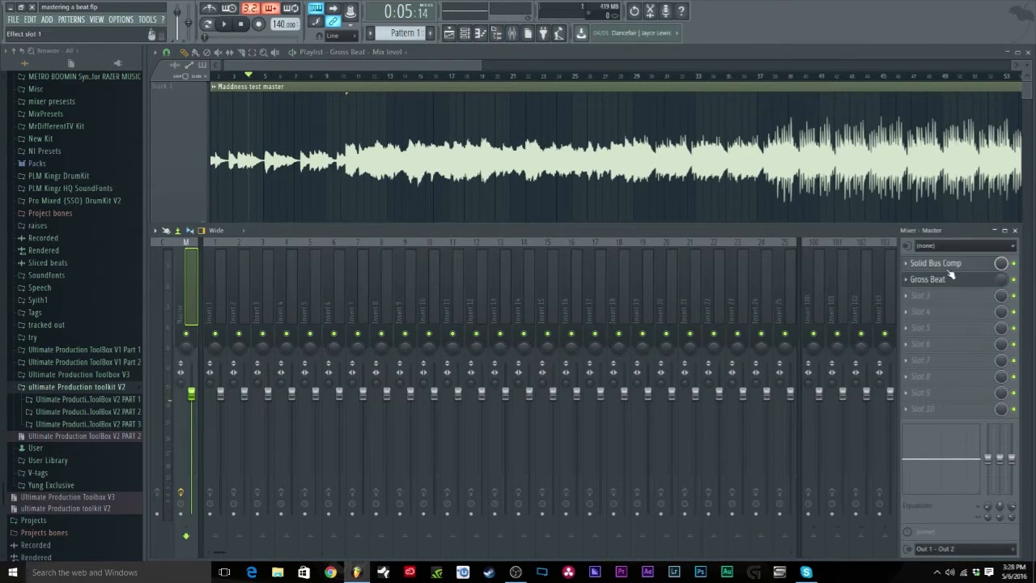
Open Gross Beat, start playback, and audition time presets, ending on Chaos 2.
{"action": "left_click", "coordinate": [928, 278]}
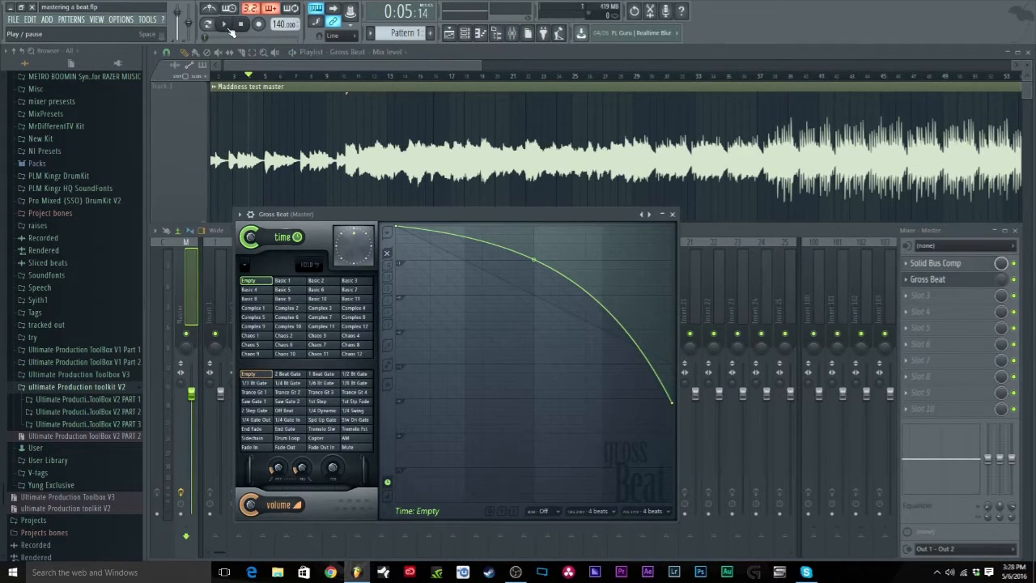
{"action": "left_click", "coordinate": [224, 24]}
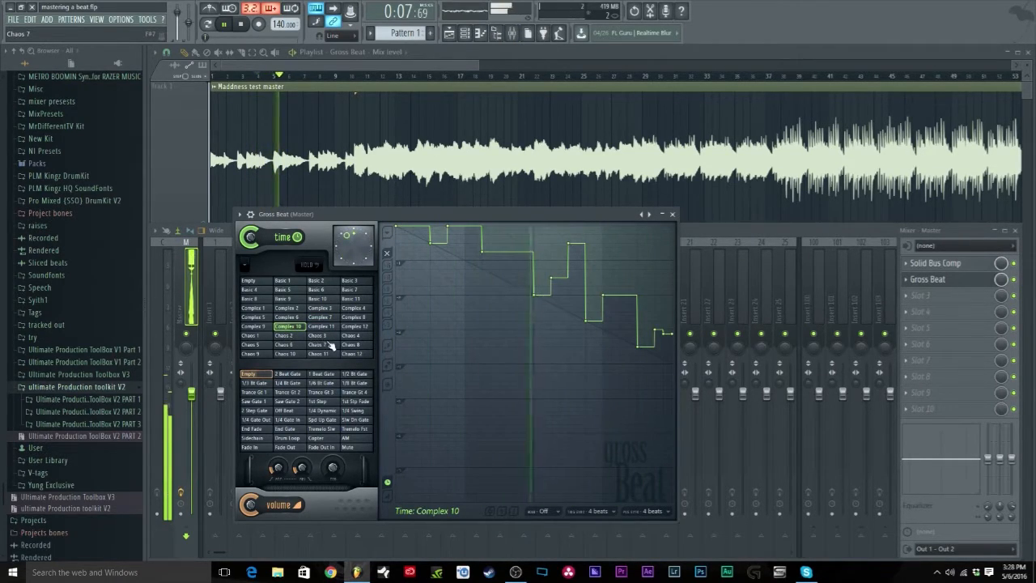
{"action": "left_click", "coordinate": [287, 335]}
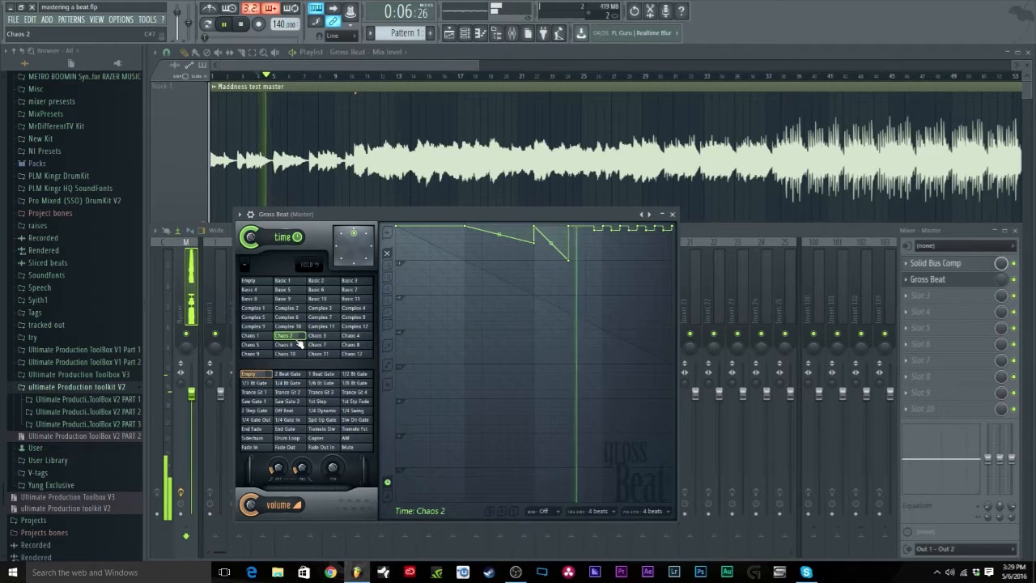